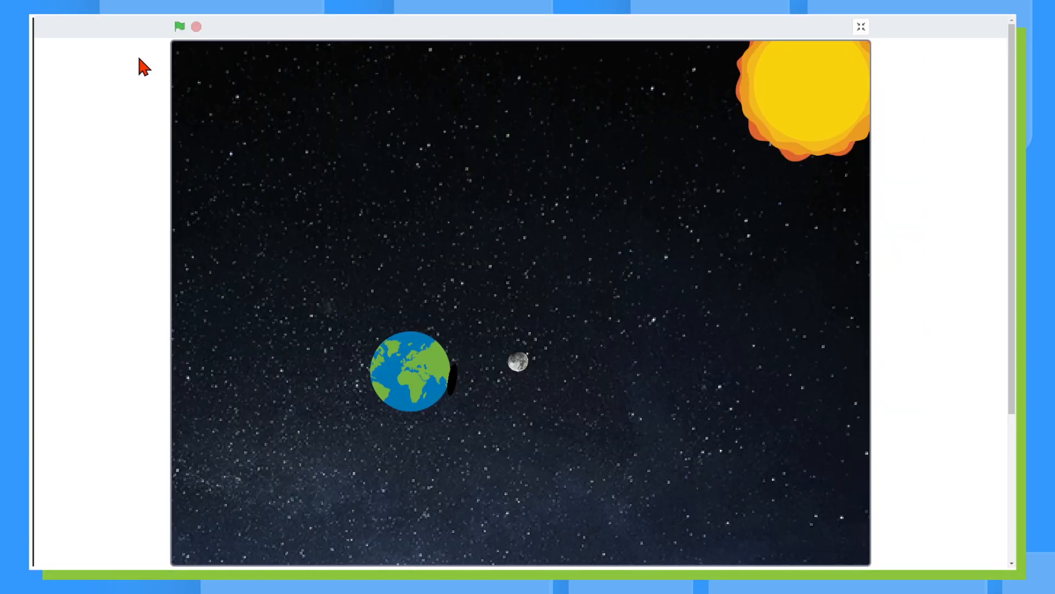
# Step: Run the eclipse animation full screen and watch the moon orbit Earth
pyautogui.click(179, 26)
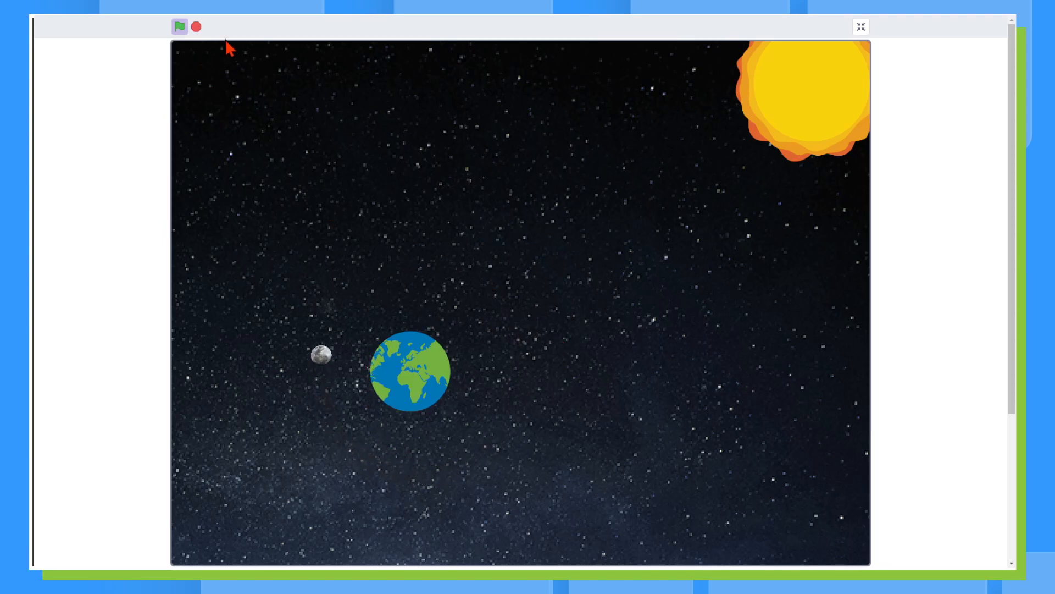
pyautogui.click(196, 27)
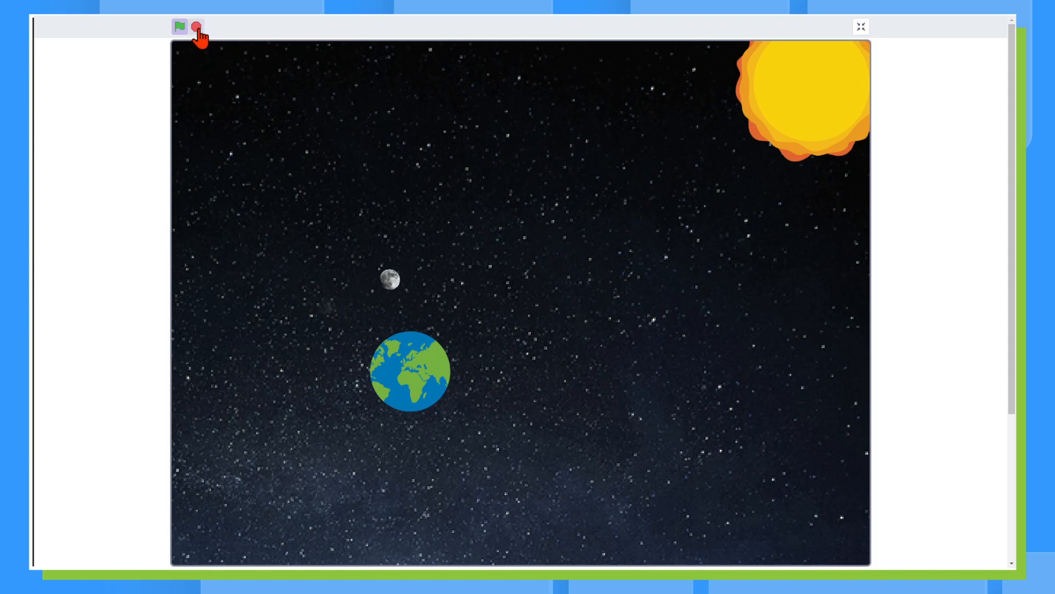
# Step: Stop the animation, open the Eclipse project editor, and view Earth's then the moon's scripts
pyautogui.click(179, 26)
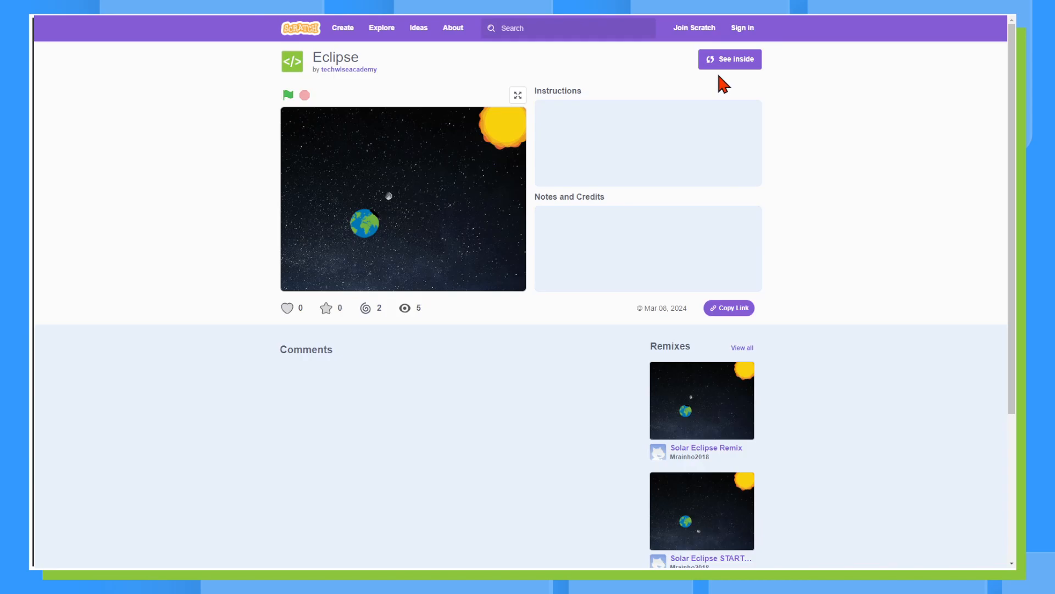
pyautogui.click(729, 60)
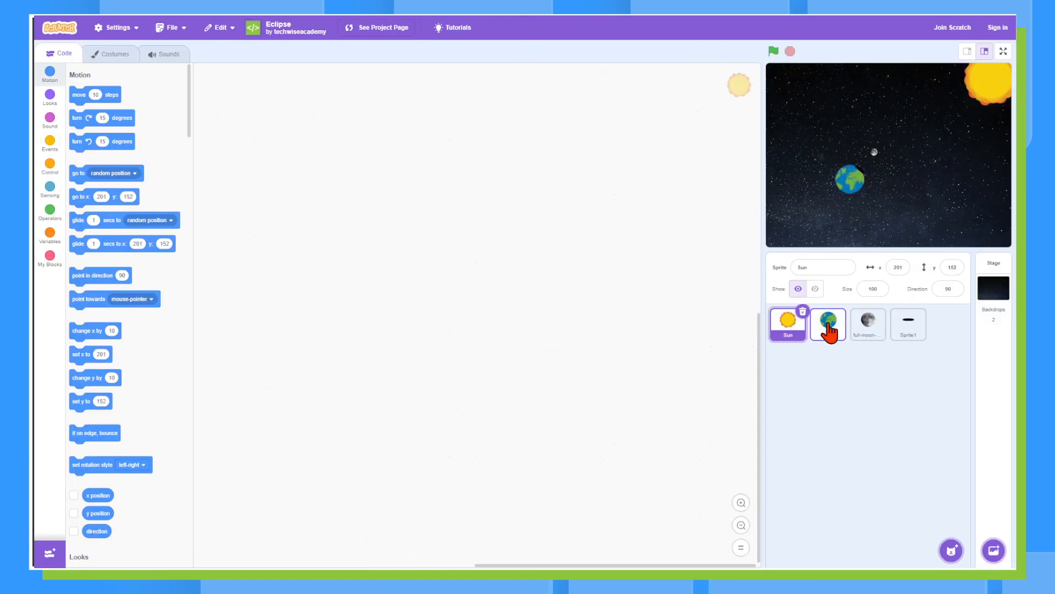
pyautogui.click(827, 323)
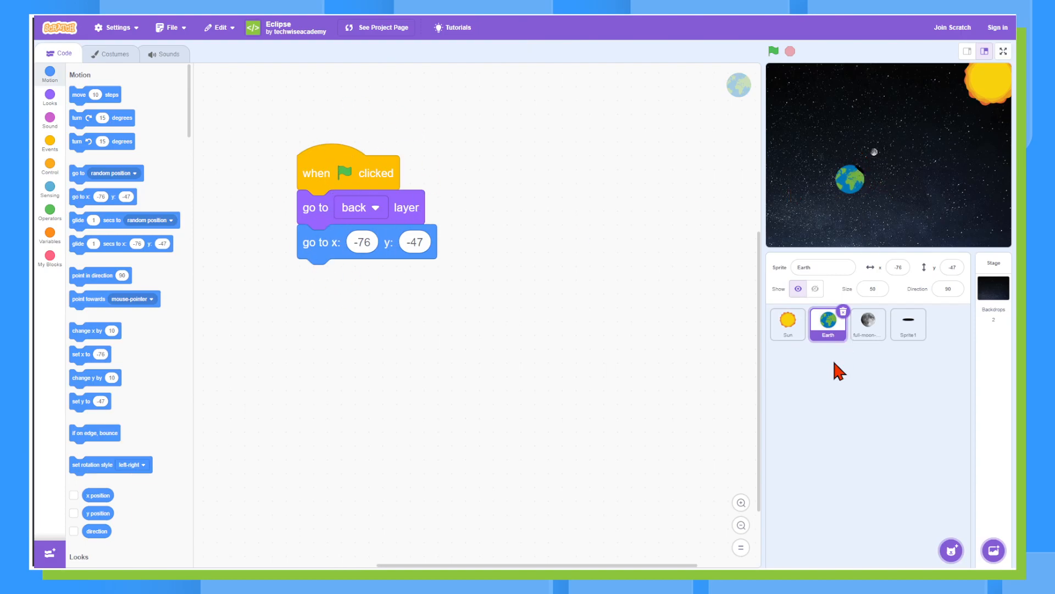
pyautogui.click(867, 324)
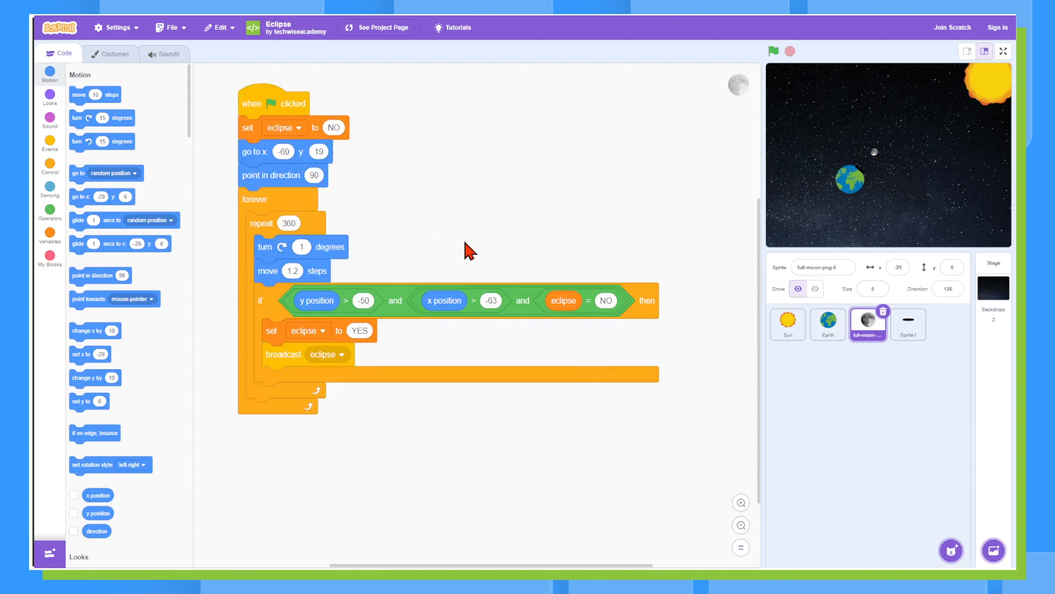
pyautogui.moveTo(240, 214)
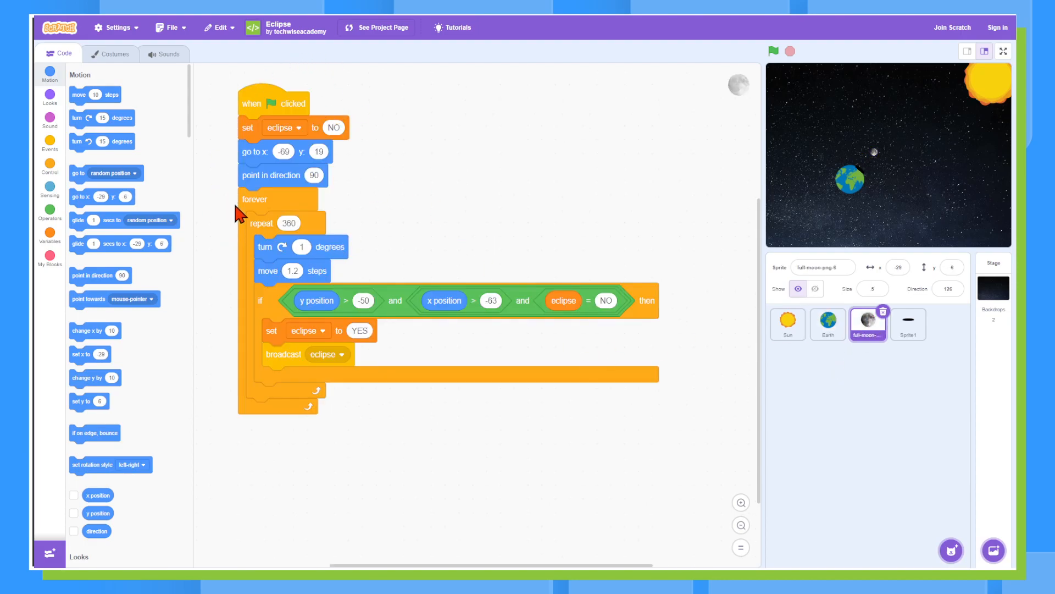
pyautogui.moveTo(280, 275)
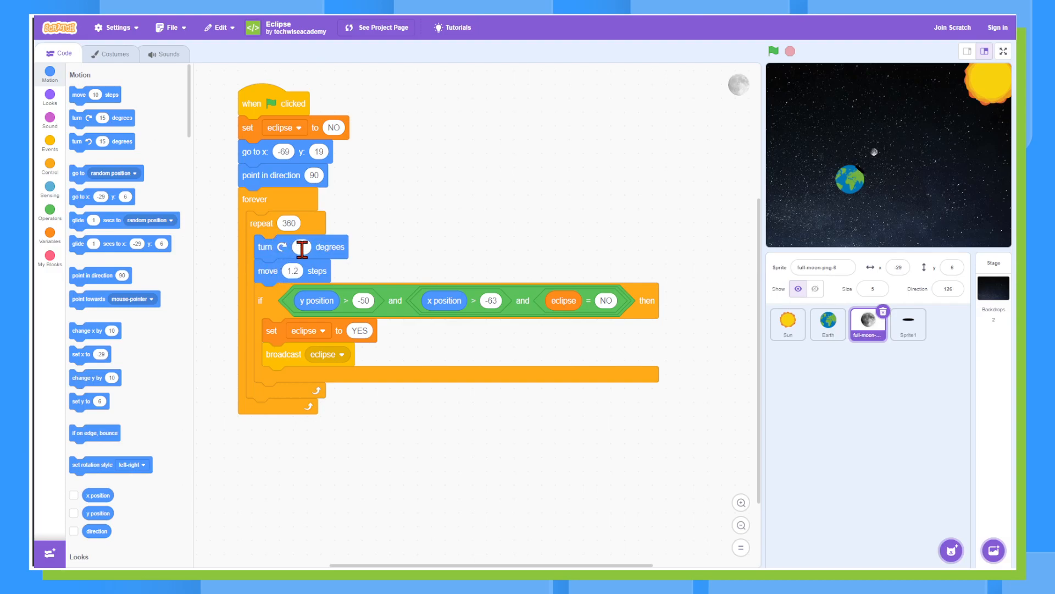
pyautogui.write('1')
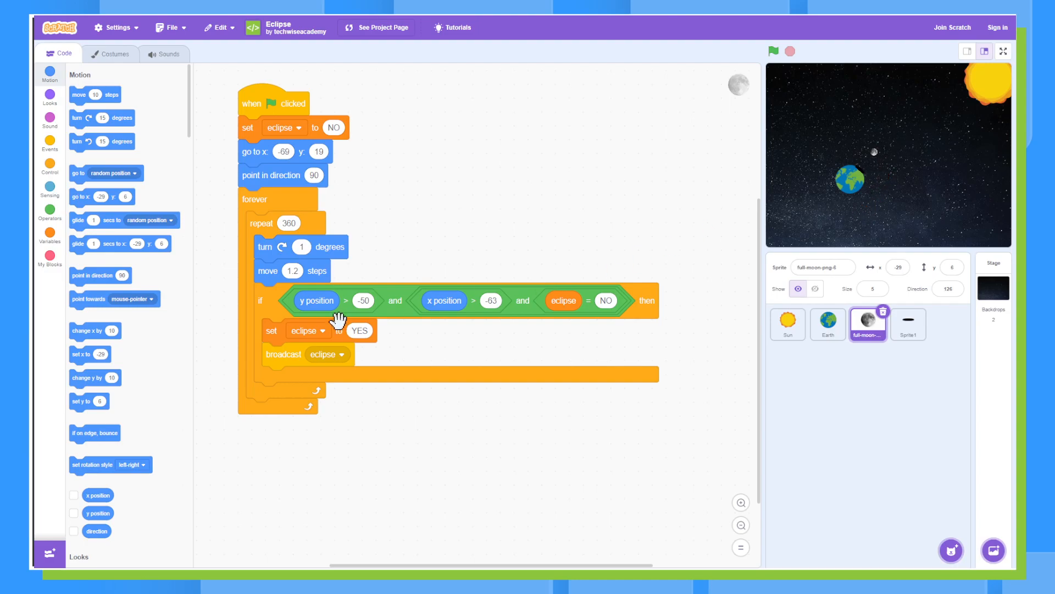
pyautogui.moveTo(458, 299)
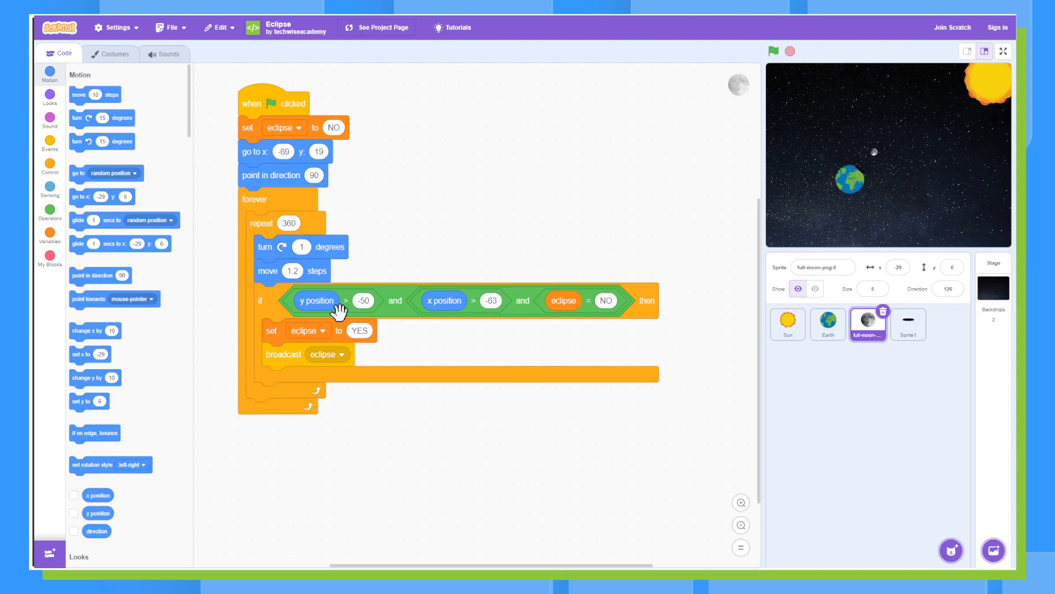
pyautogui.moveTo(367, 306)
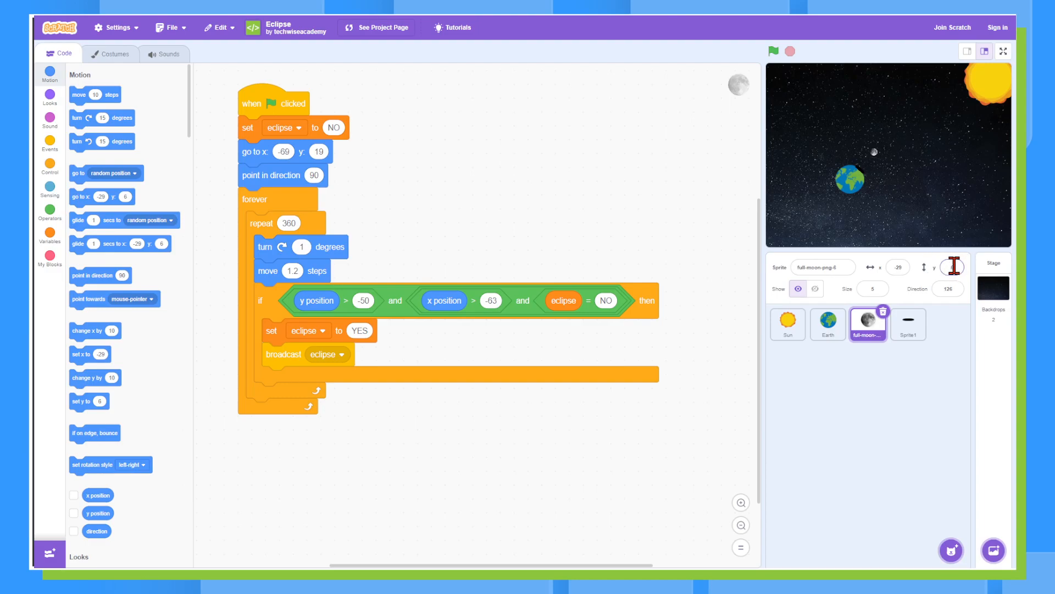
pyautogui.moveTo(404, 302)
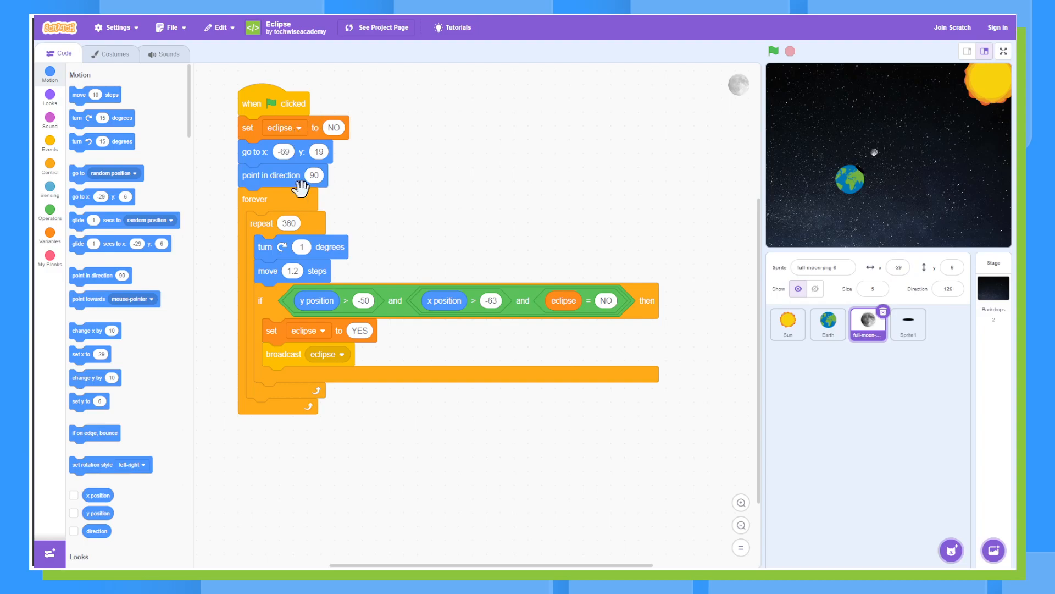
pyautogui.moveTo(343, 330)
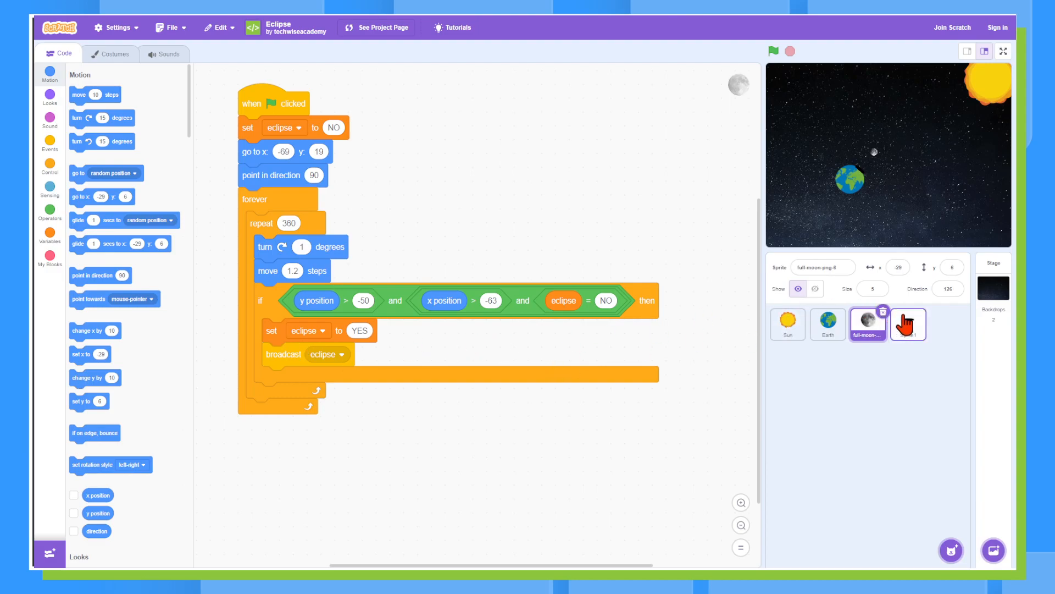
# Step: Select Sprite1 to show its 'when I receive eclipse' shadow script
pyautogui.click(908, 324)
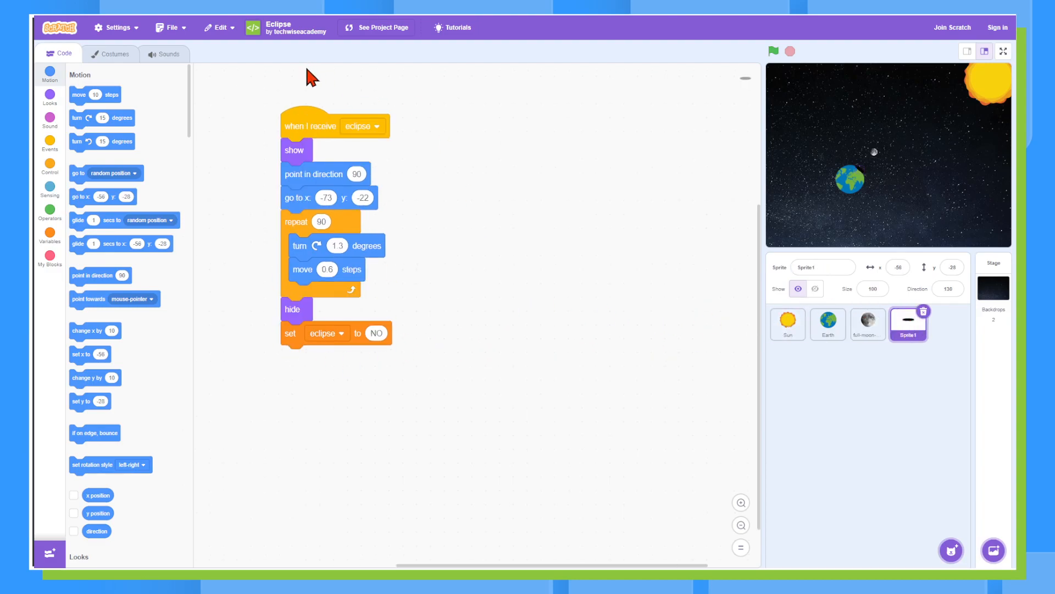
pyautogui.moveTo(330, 218)
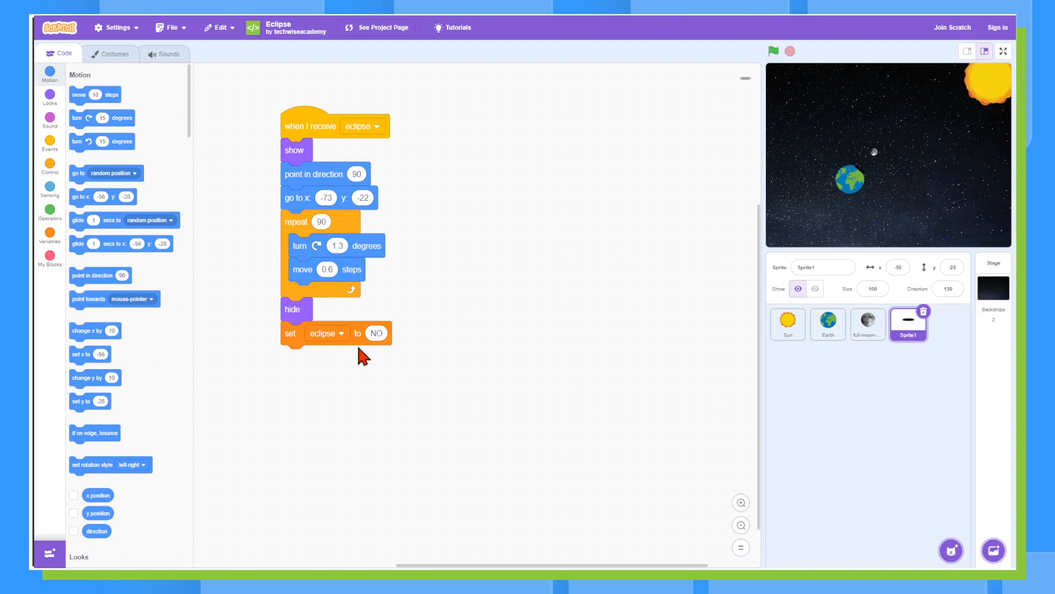
pyautogui.moveTo(681, 199)
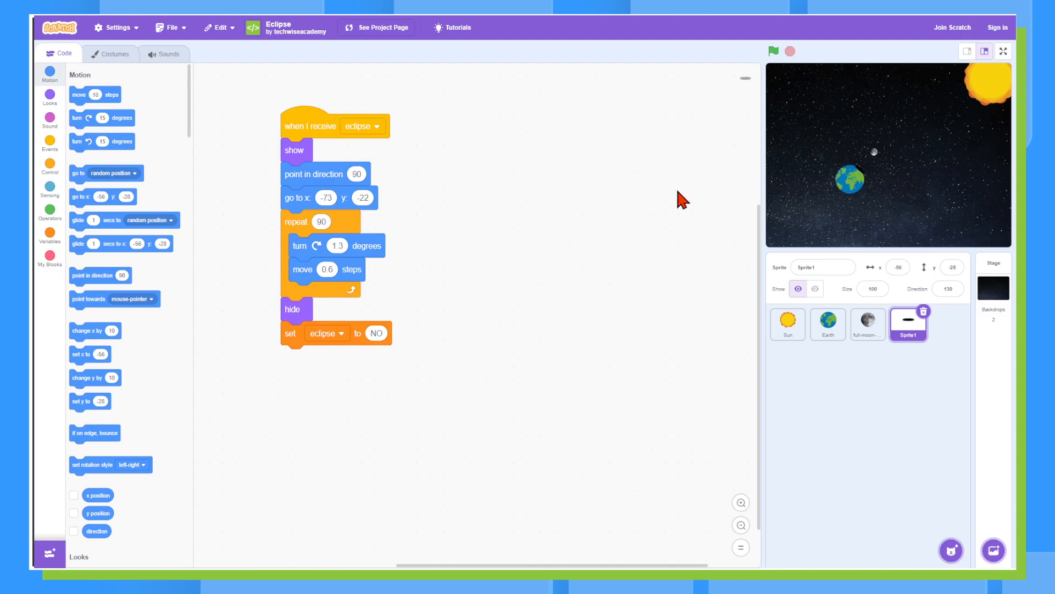